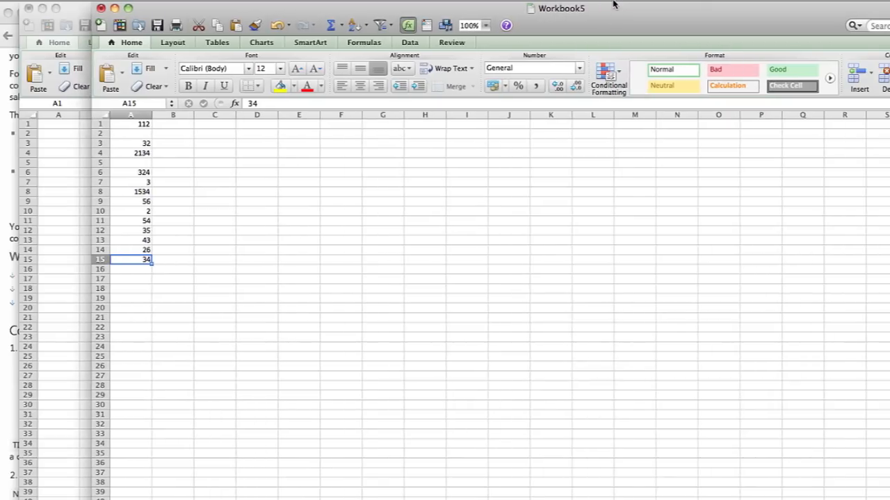
Create a new blank workbook from the File menu.
left_click(84, 7)
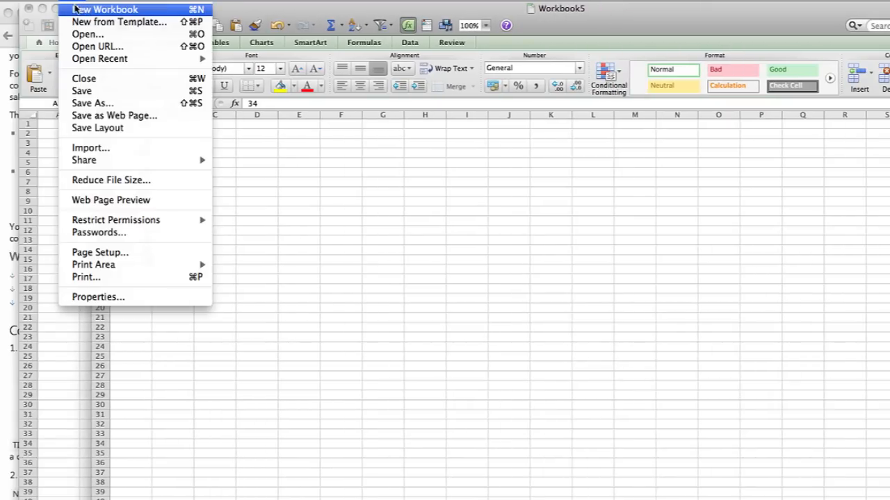
left_click(105, 9)
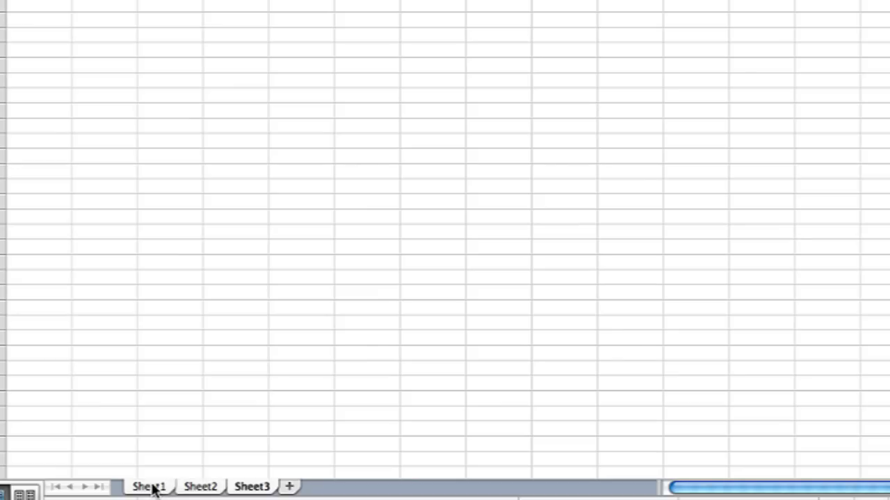
Group all worksheets in the workbook using Select All Sheets.
right_click(149, 486)
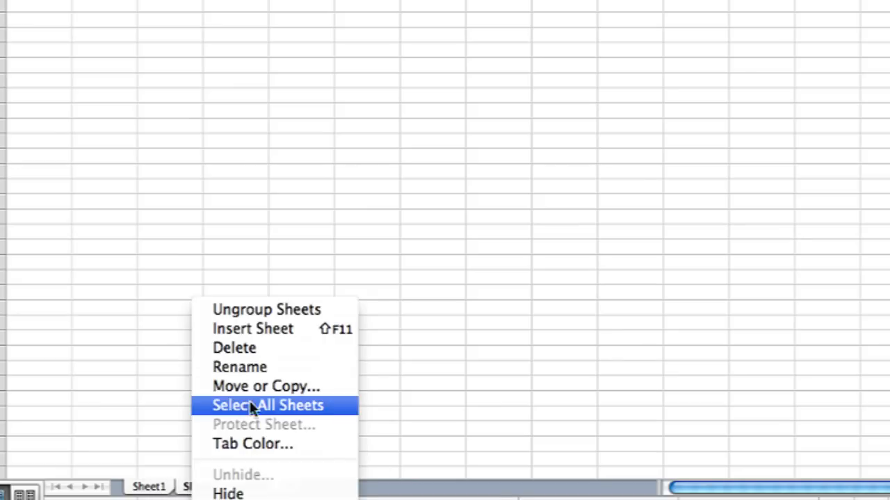
left_click(266, 386)
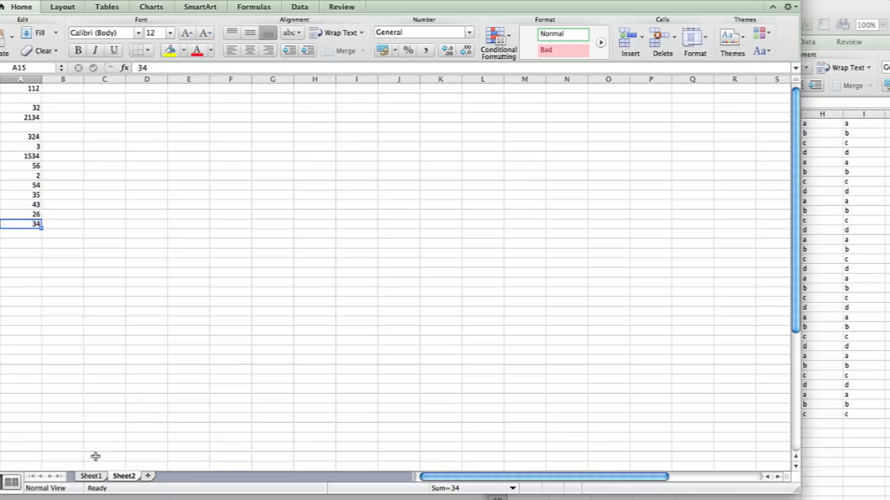
Move the selected Workbook5 sheets into Workbook6 before its first sheet.
right_click(91, 476)
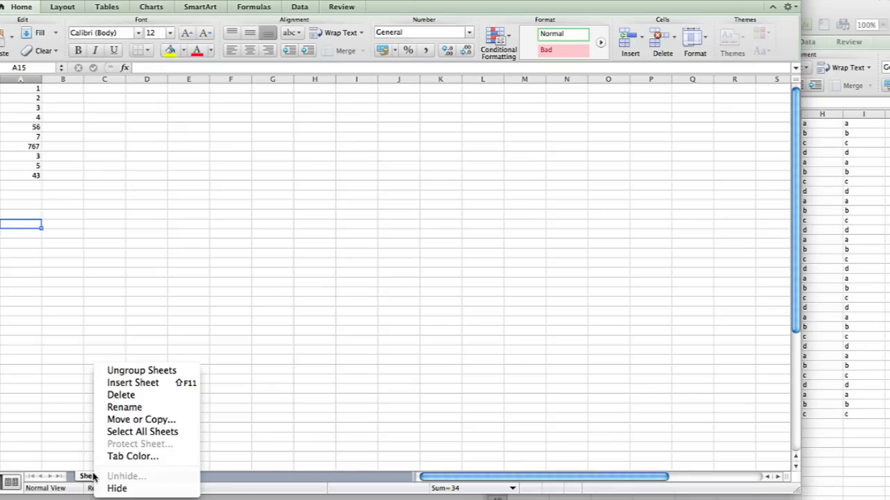
left_click(141, 420)
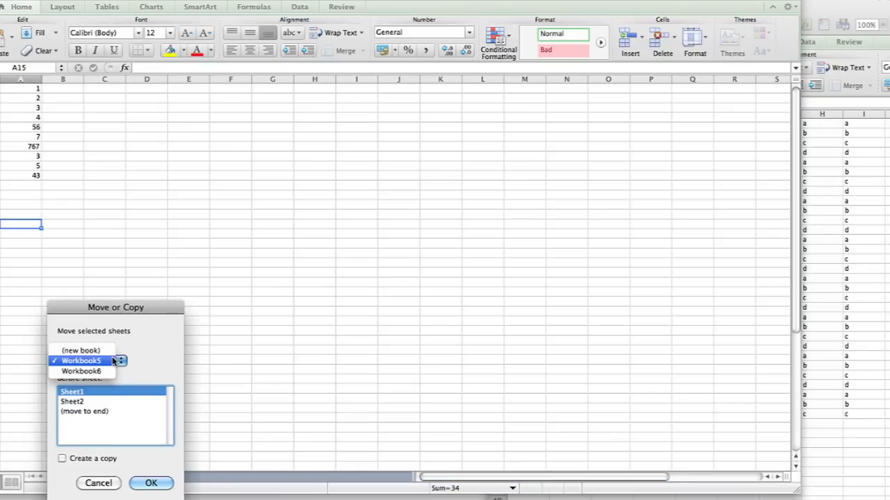
left_click(81, 371)
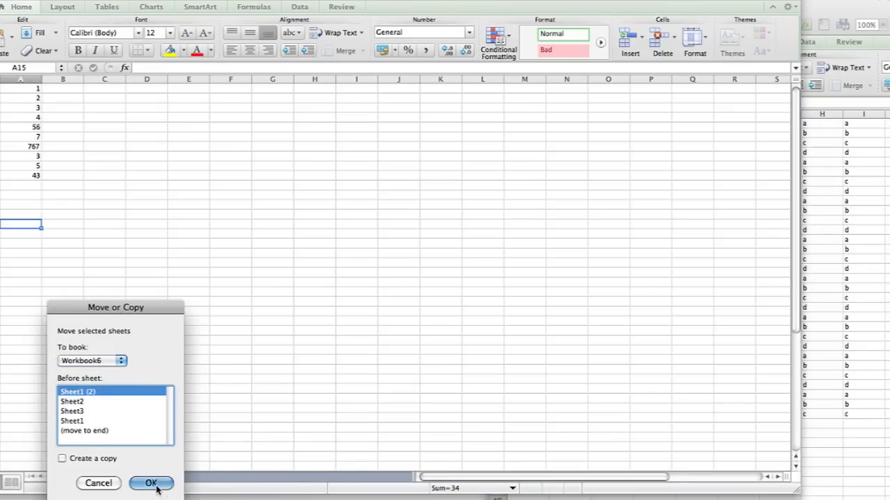
left_click(151, 483)
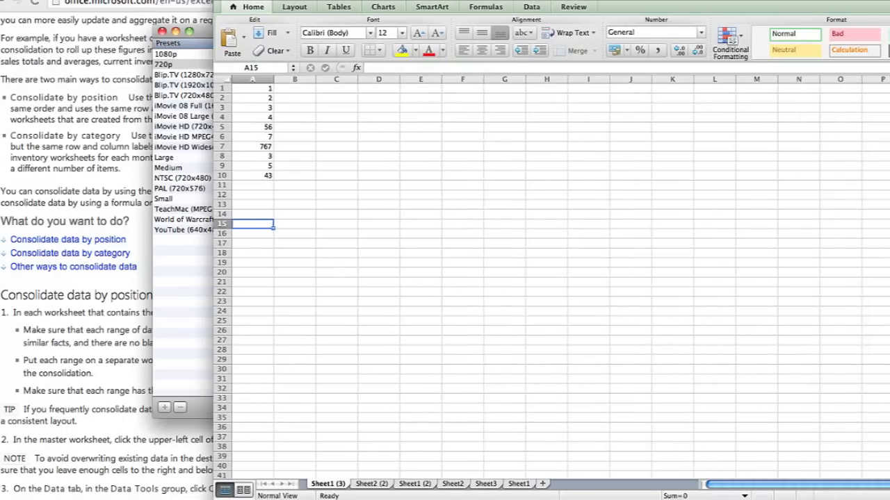